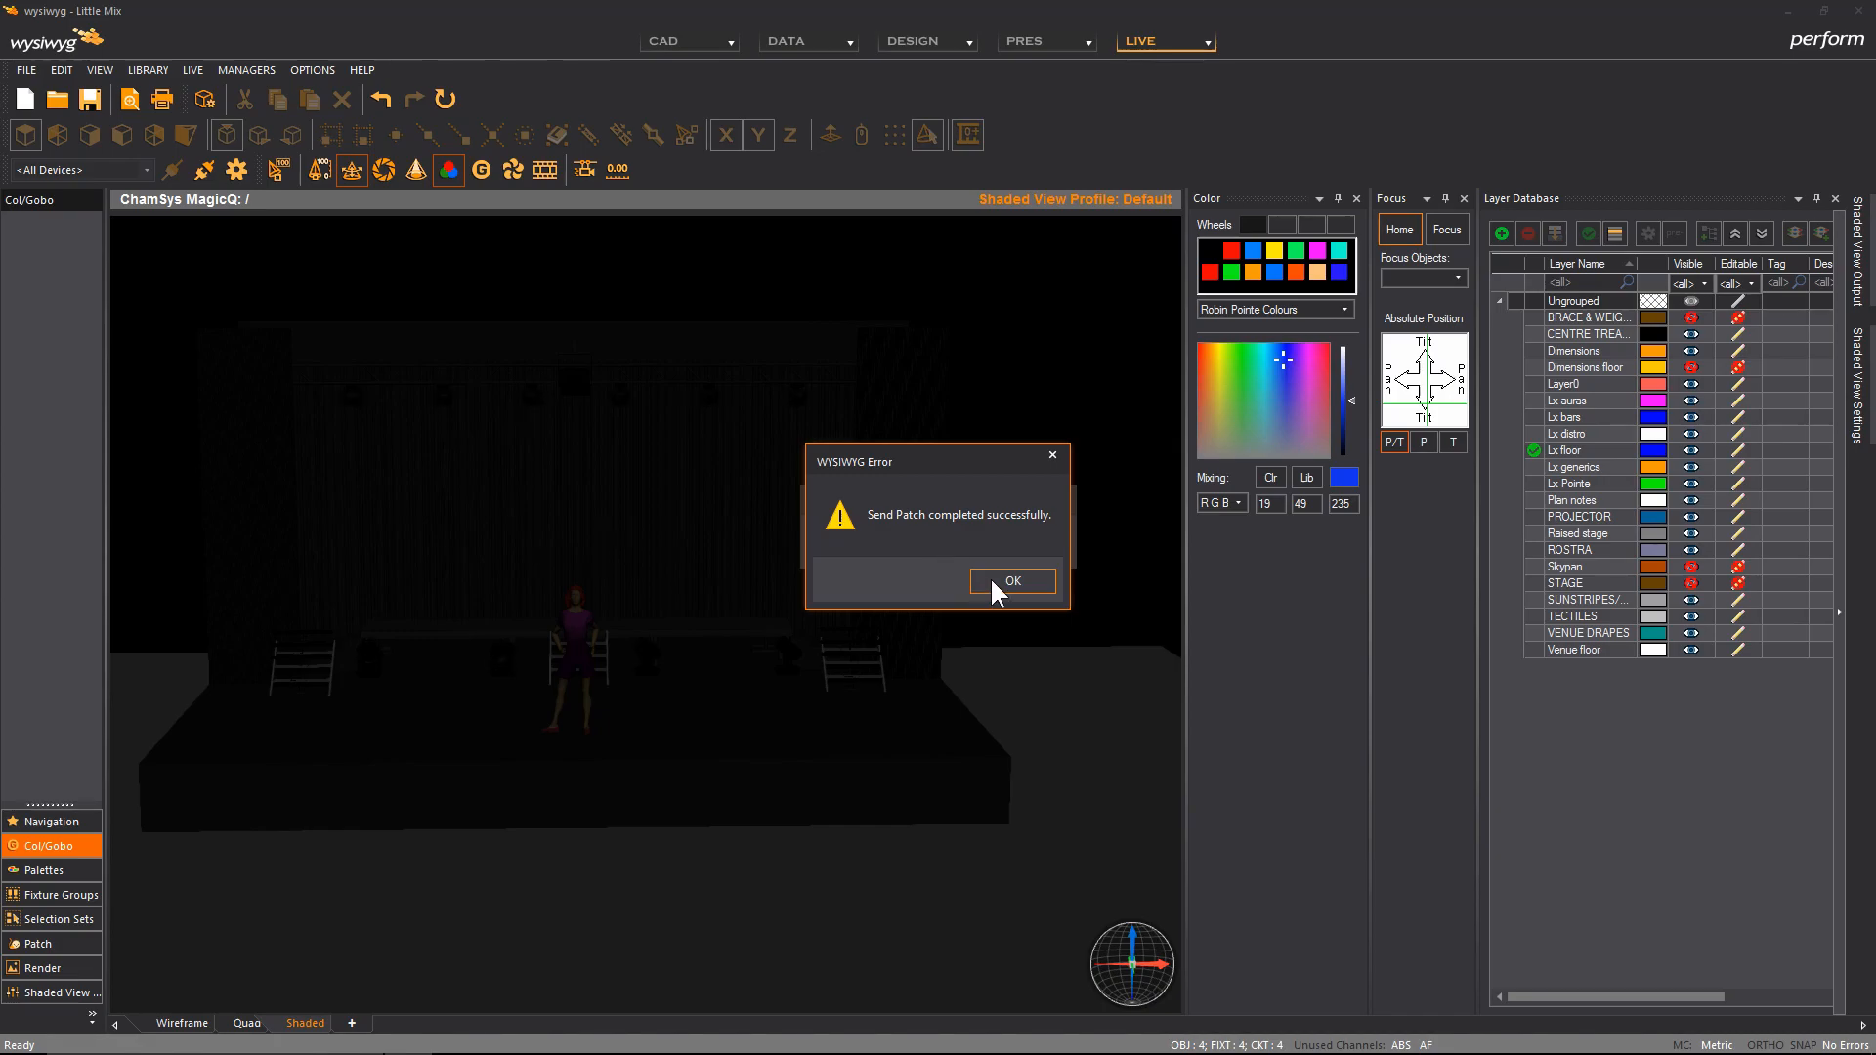
# Dismiss the 'Send Patch completed successfully' message and close the AutoPatch dialog.
pyautogui.click(1011, 580)
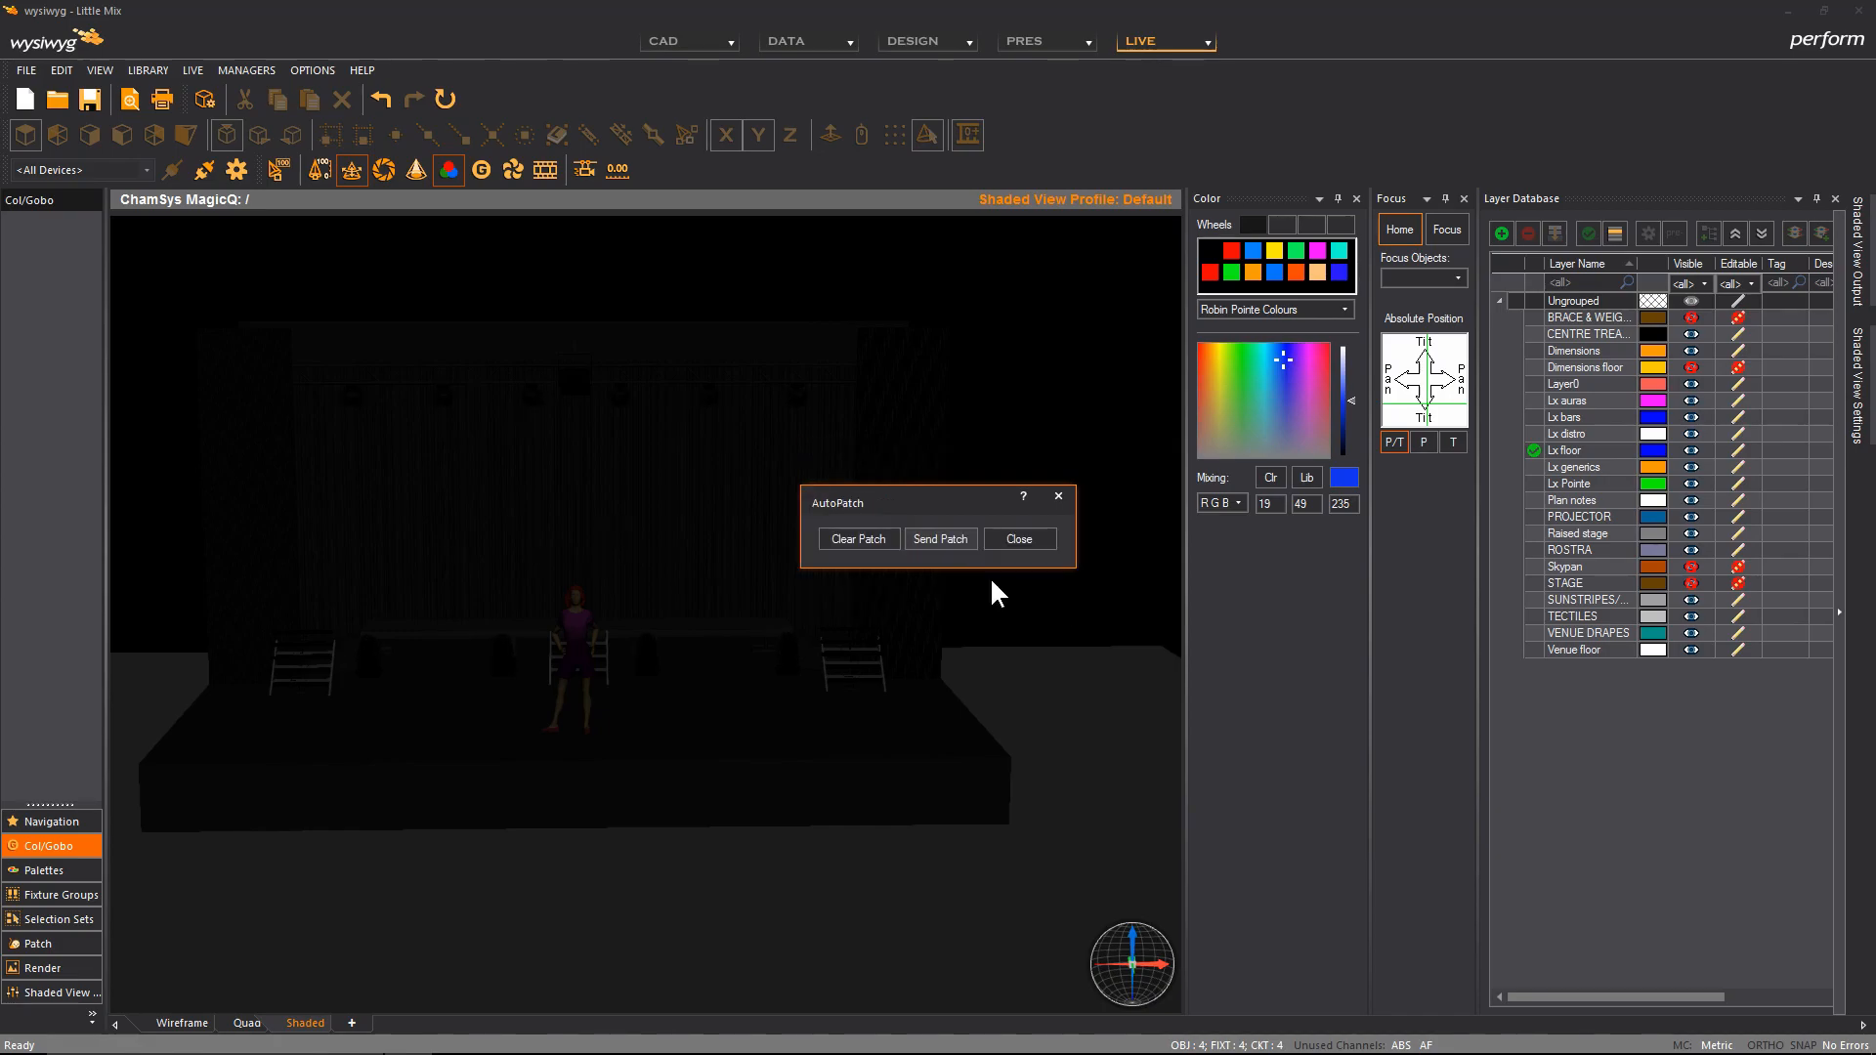
pyautogui.click(1018, 539)
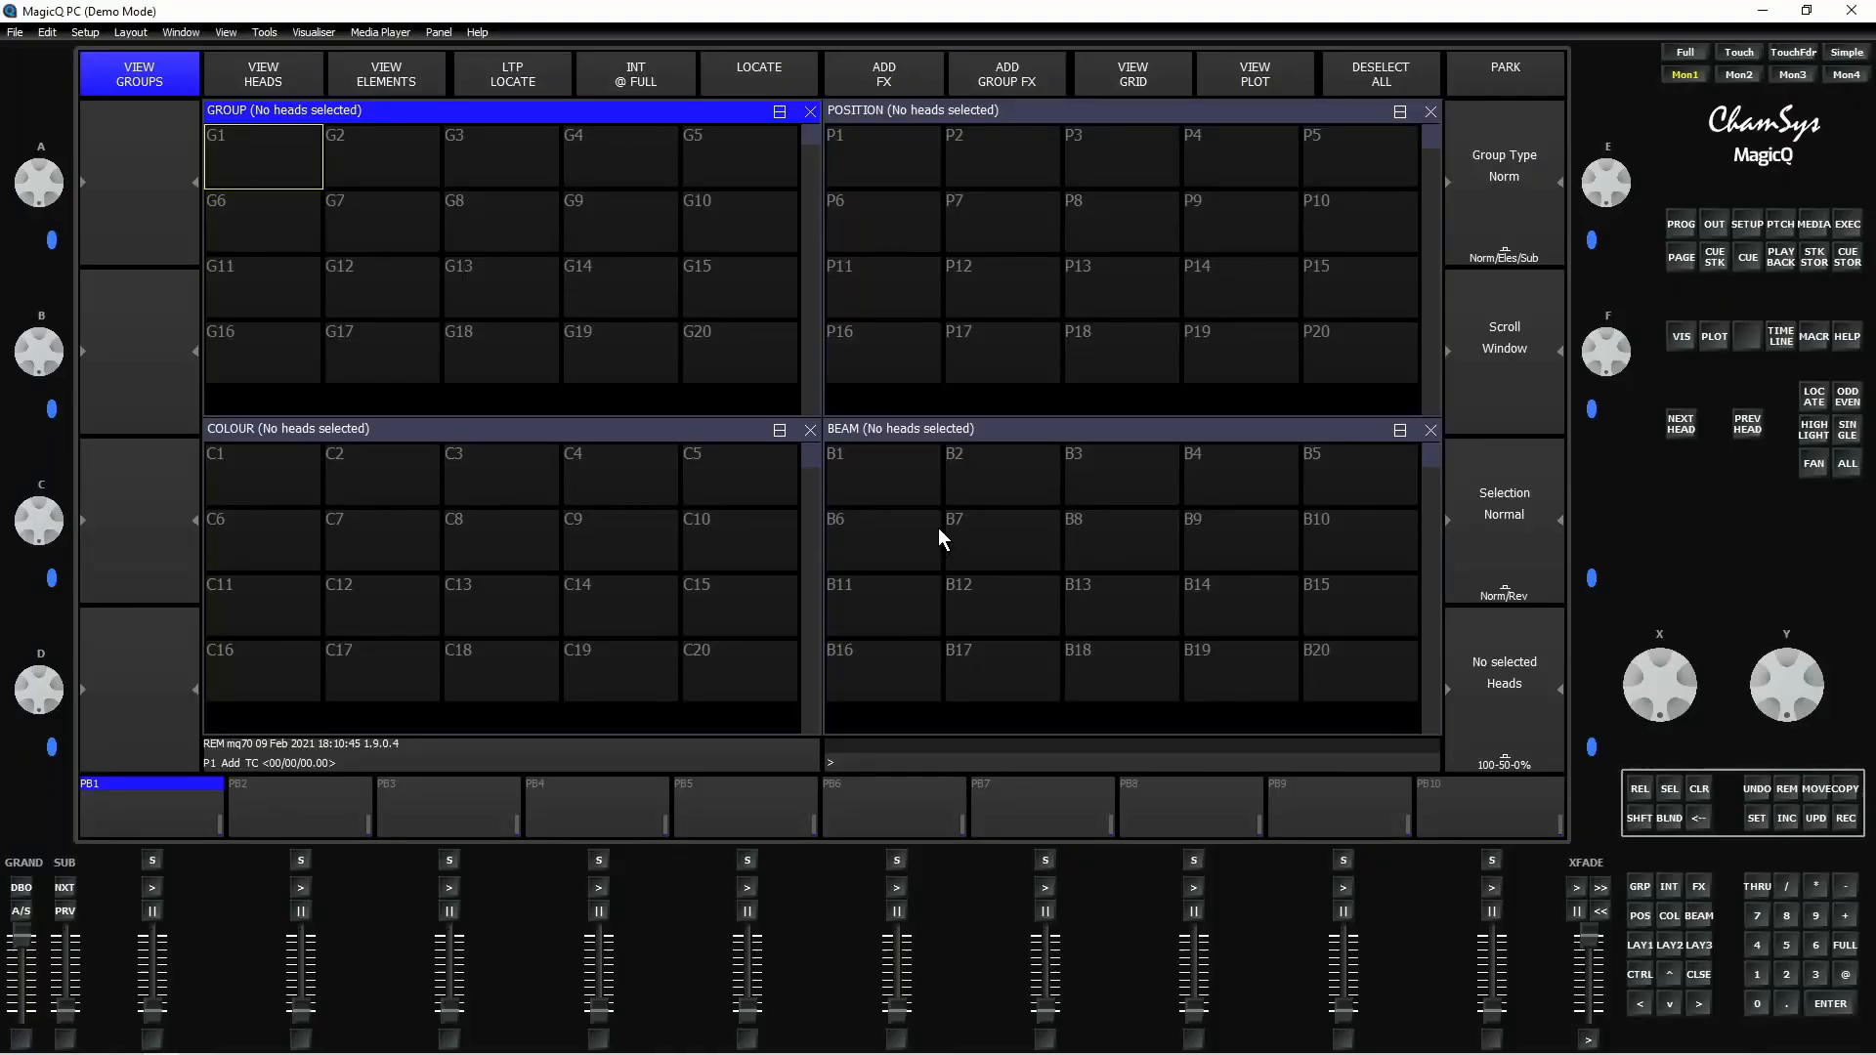
# Open MagicQ's Patch window to view the 31 received heads, including dimmers, AuraXB, Pointe and ArcPad48.
pyautogui.click(138, 73)
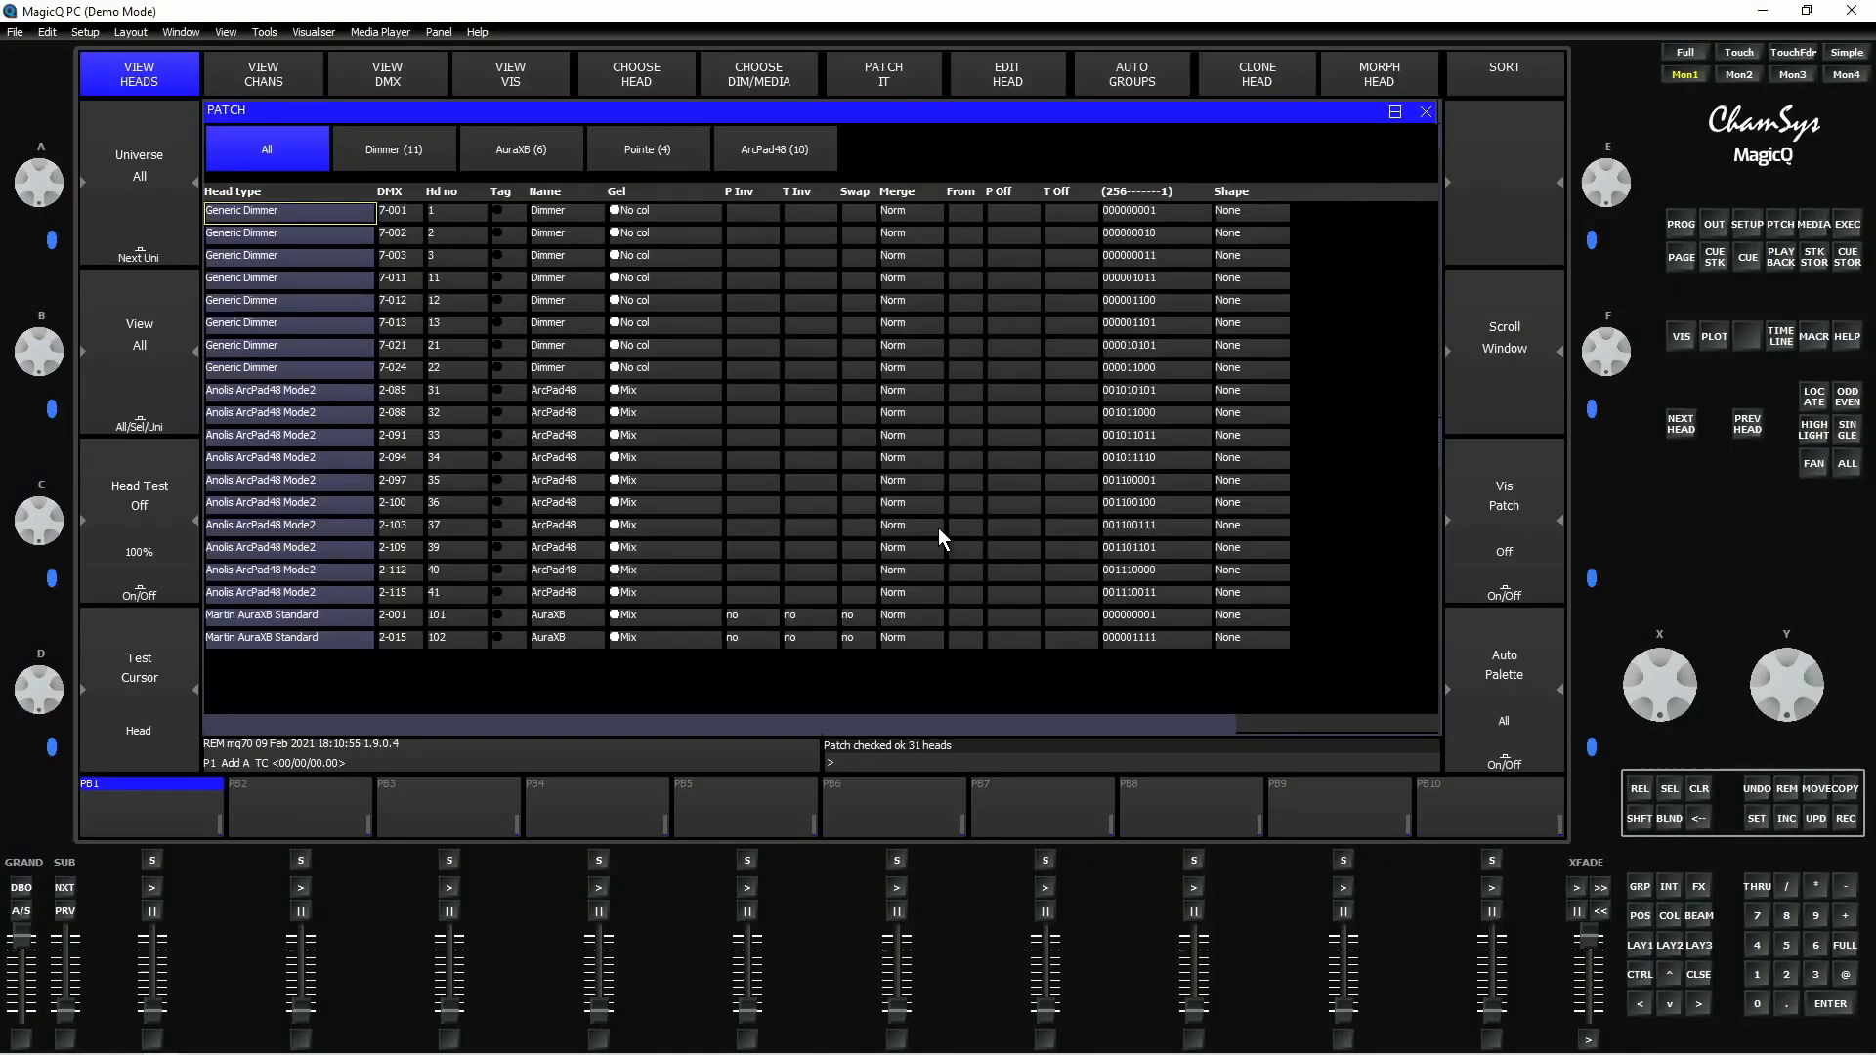